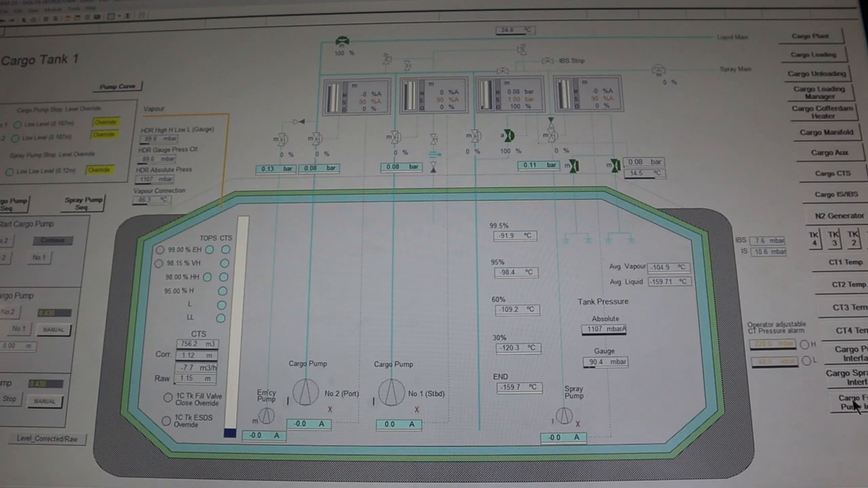
pyautogui.moveTo(515, 92)
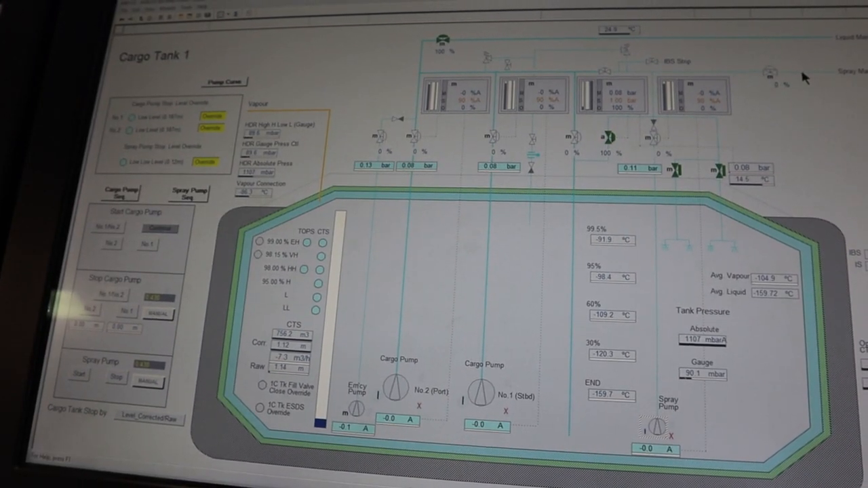
# Request a start of Cargo Tank 1's spray pump to raise the 'Start Spray Pump?' prompt.
pyautogui.click(770, 71)
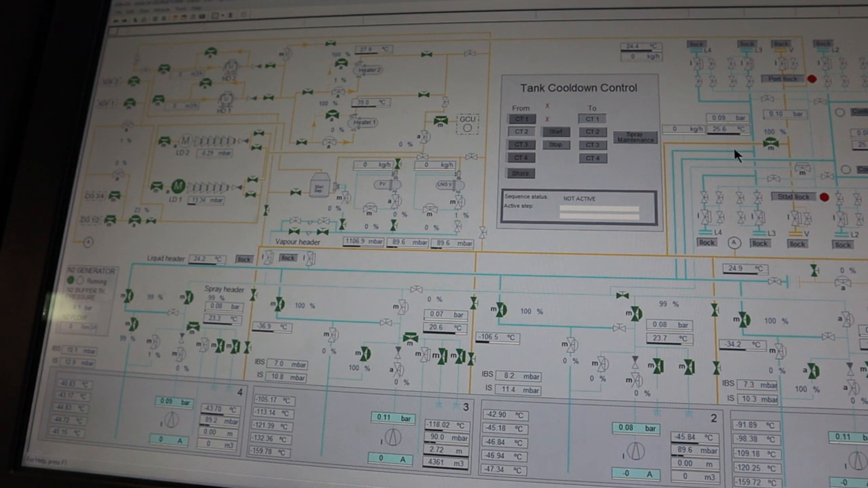
pyautogui.moveTo(644, 322)
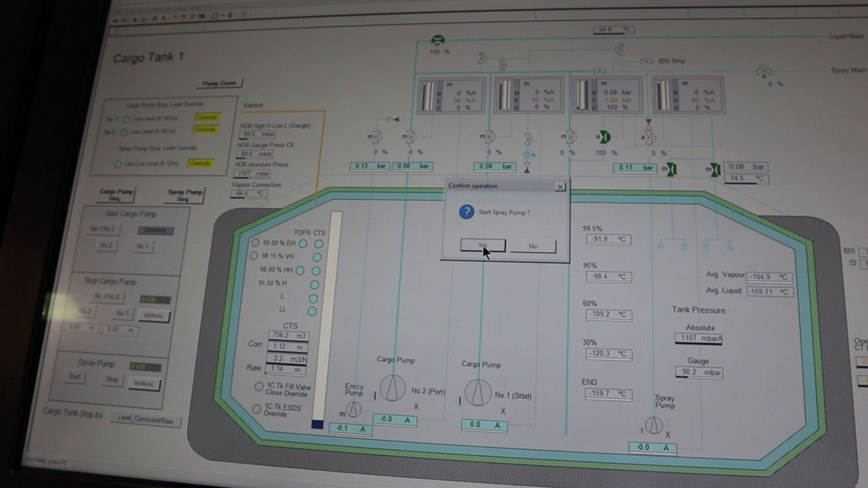
# Confirm starting Cargo Tank 1's spray pump and bring up its spray valve settings.
pyautogui.click(483, 245)
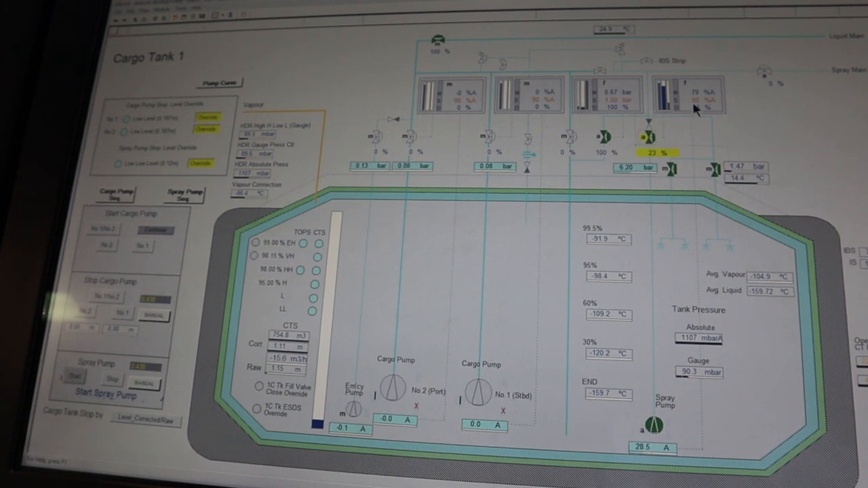
pyautogui.click(648, 136)
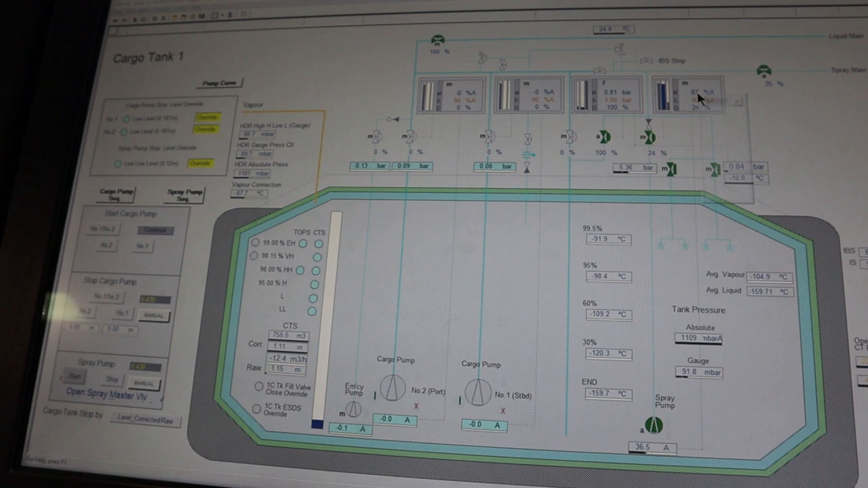
# Close the spray valve faceplate while the Cargo Tank 1 spray master valve opens to about 57%.
pyautogui.click(686, 95)
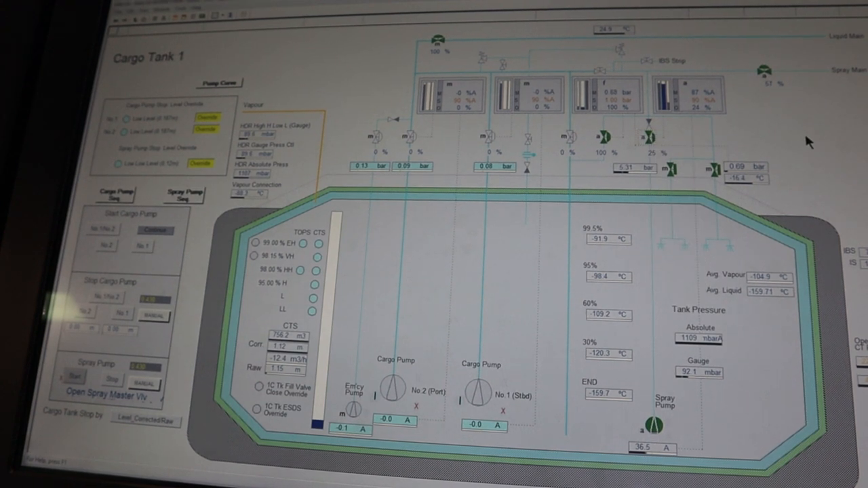
pyautogui.moveTo(742, 202)
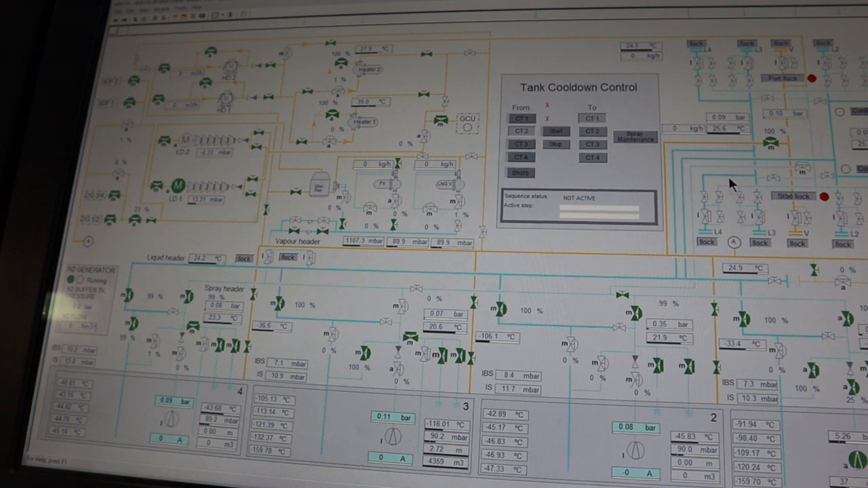
pyautogui.moveTo(851, 353)
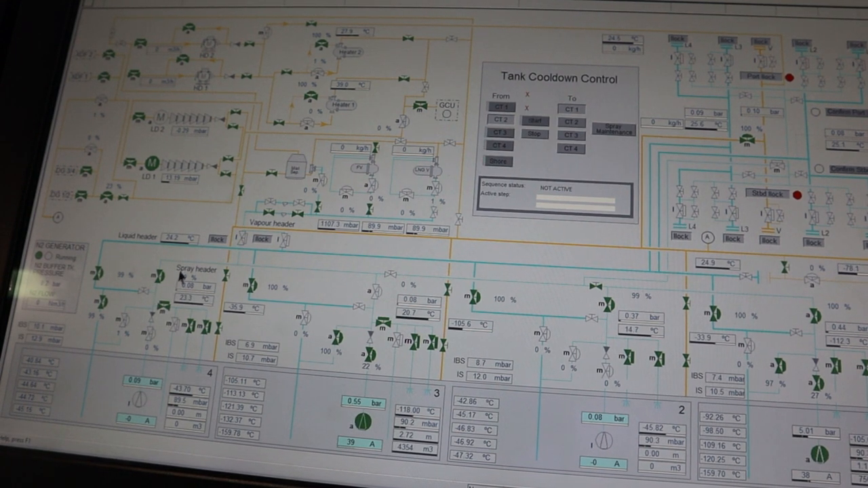
pyautogui.moveTo(352, 305)
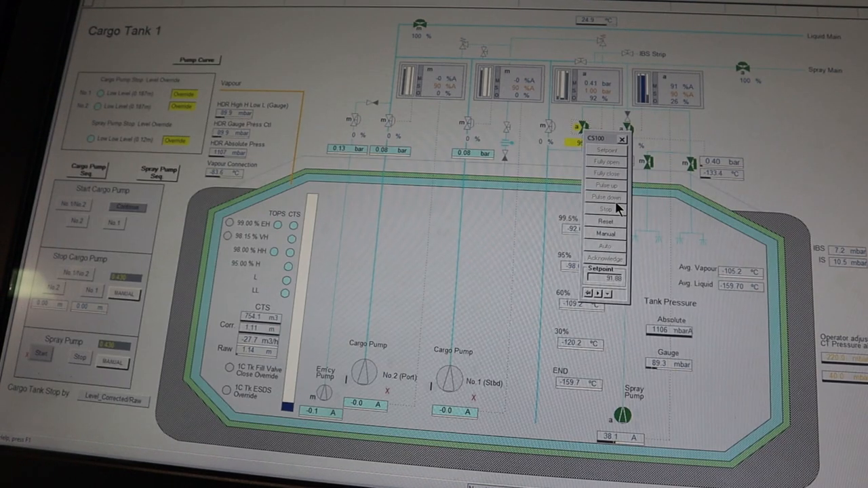
pyautogui.moveTo(618, 158)
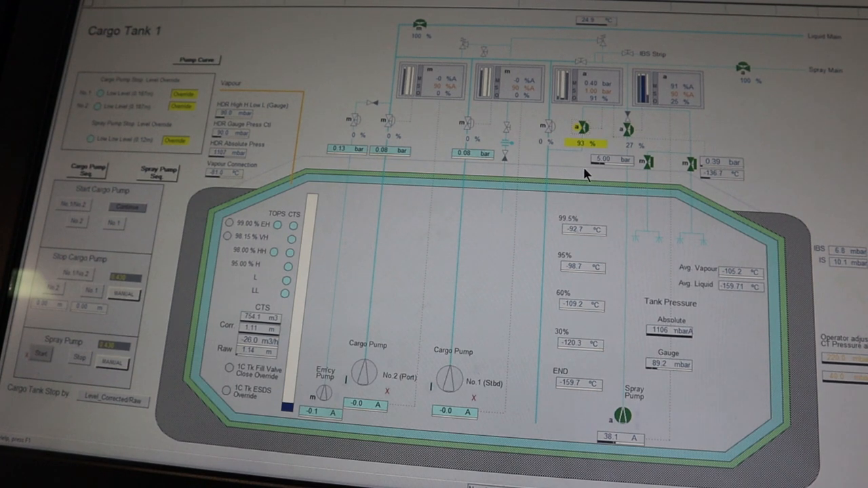
pyautogui.moveTo(576, 179)
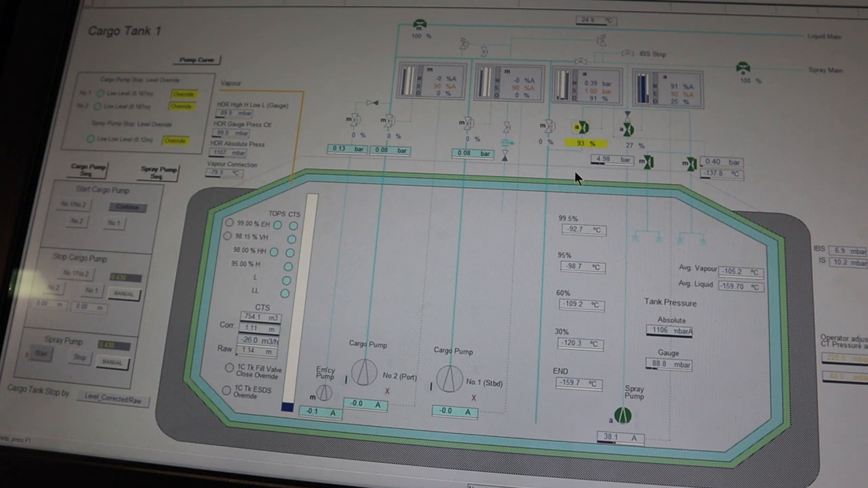
# Dismiss the CS100 faceplate, with the valve reading 93% open.
pyautogui.click(582, 128)
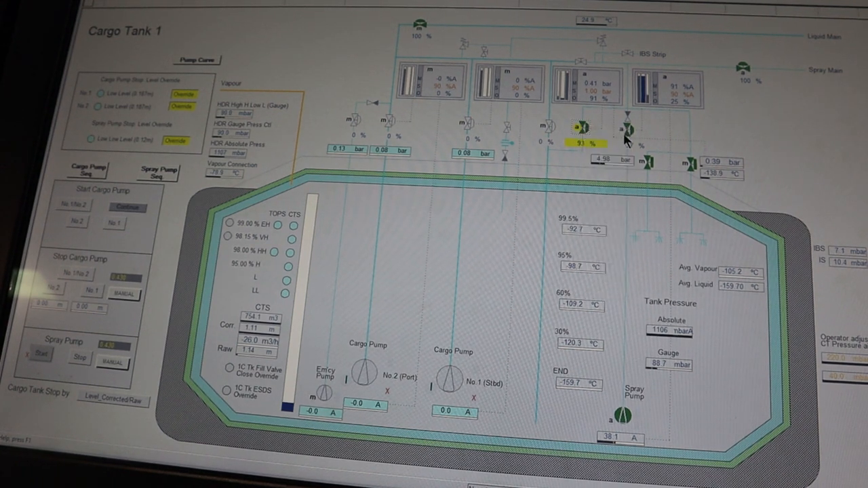
pyautogui.moveTo(583, 129)
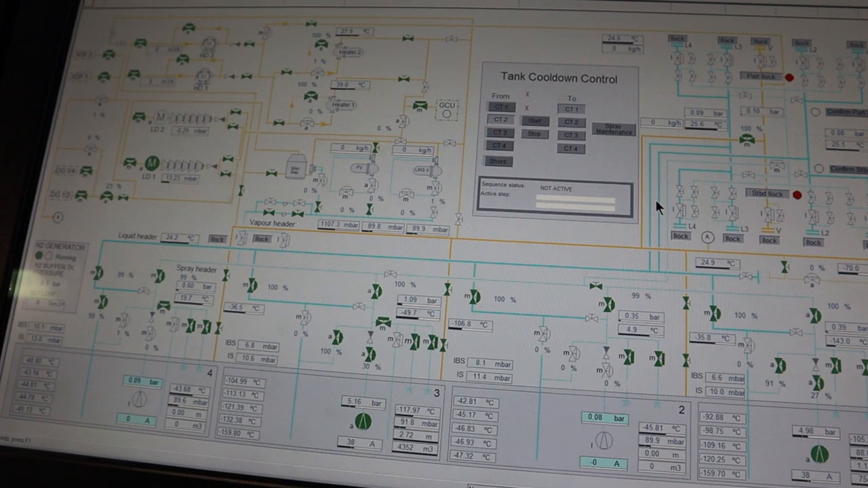
pyautogui.moveTo(400, 373)
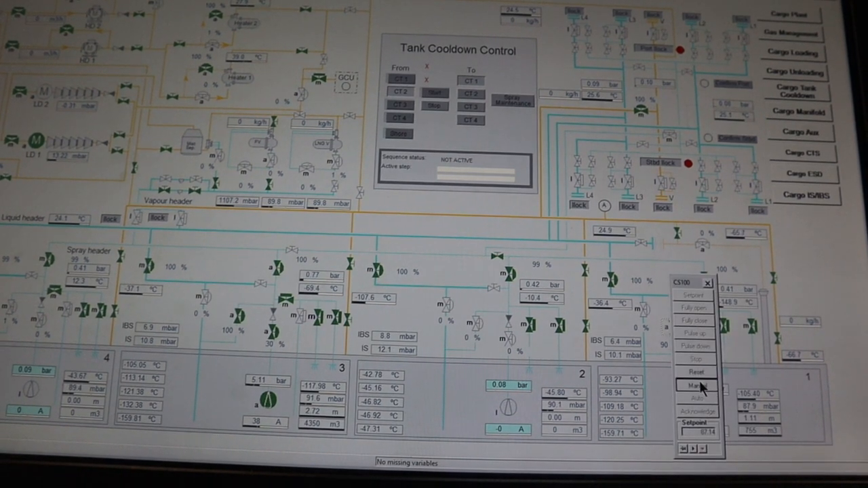
# Switch controllers CS100 and CT345 to Manual.
pyautogui.click(707, 282)
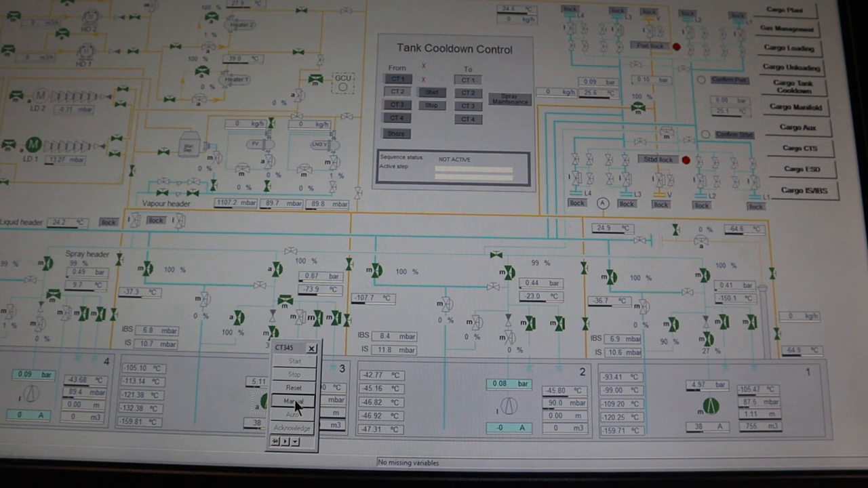
pyautogui.click(293, 401)
pyautogui.write('90')
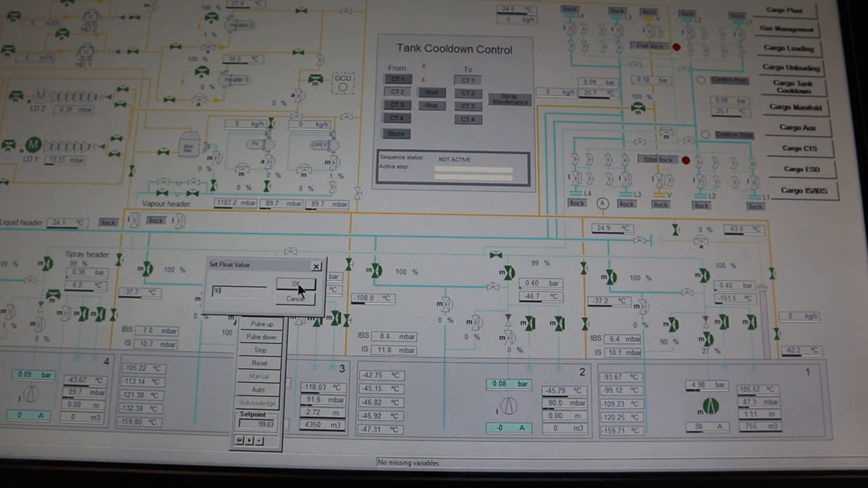
# Apply a setpoint of 90 so the Cargo Tank 3 valve opens about 91%.
pyautogui.click(294, 283)
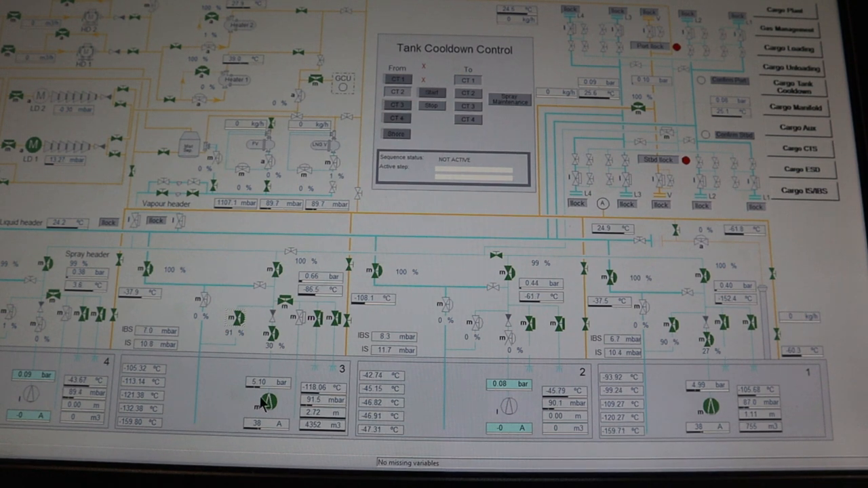
pyautogui.moveTo(682, 360)
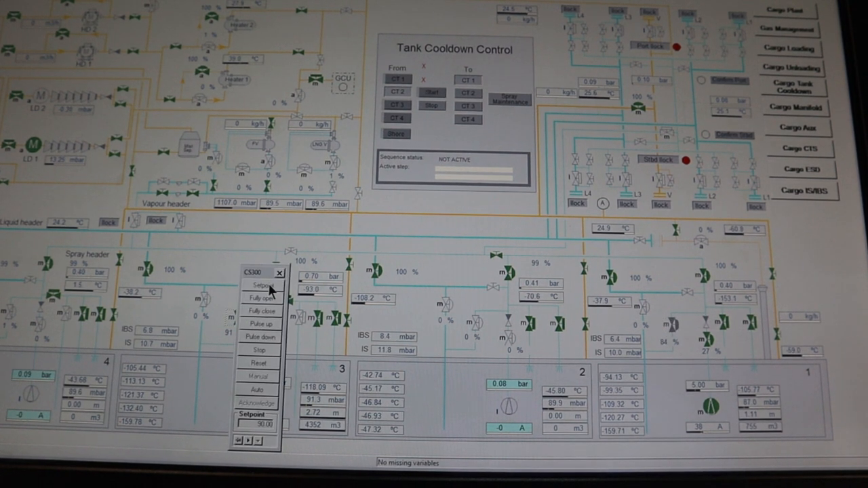
# Start entering a lower CS300 setpoint so the tank 3 valve settles near 81%.
pyautogui.click(256, 284)
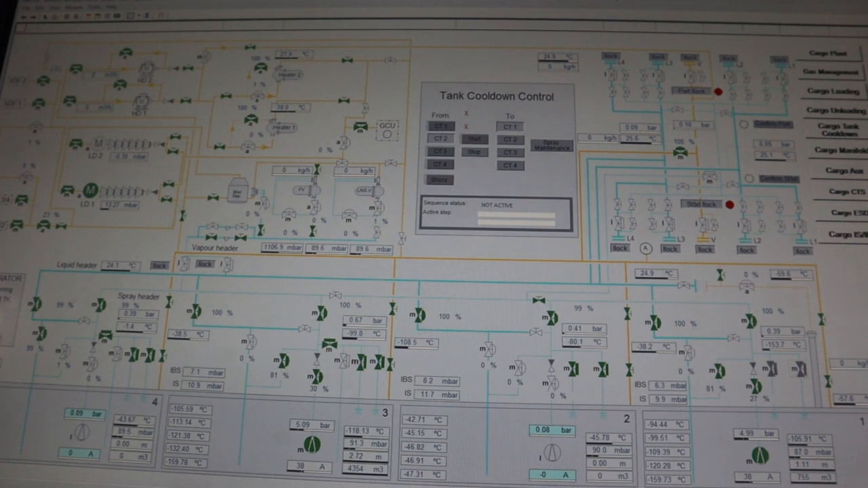
pyautogui.moveTo(608, 6)
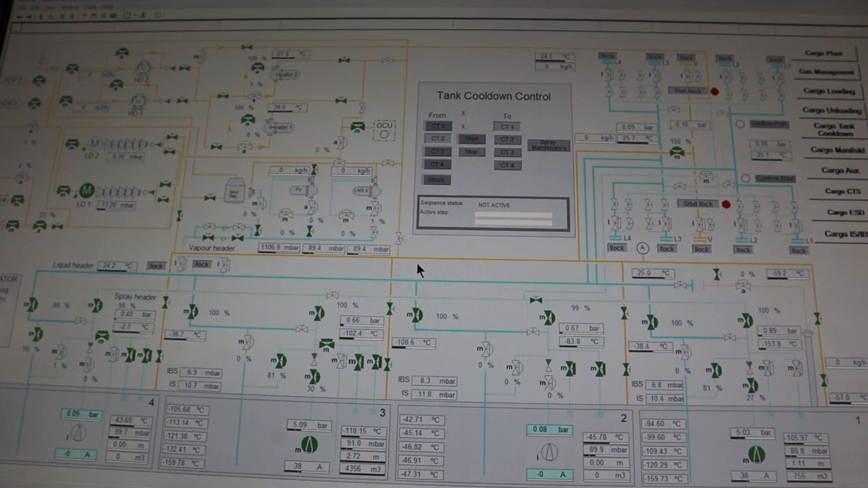
pyautogui.moveTo(332, 356)
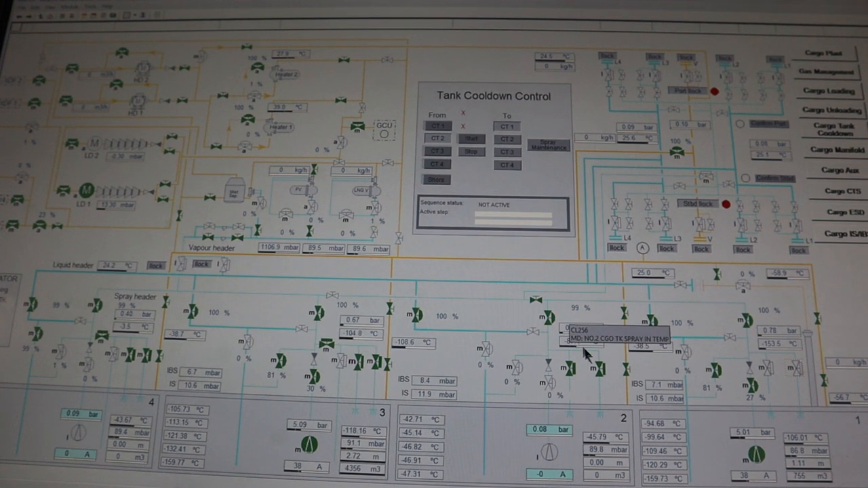
pyautogui.moveTo(708, 400)
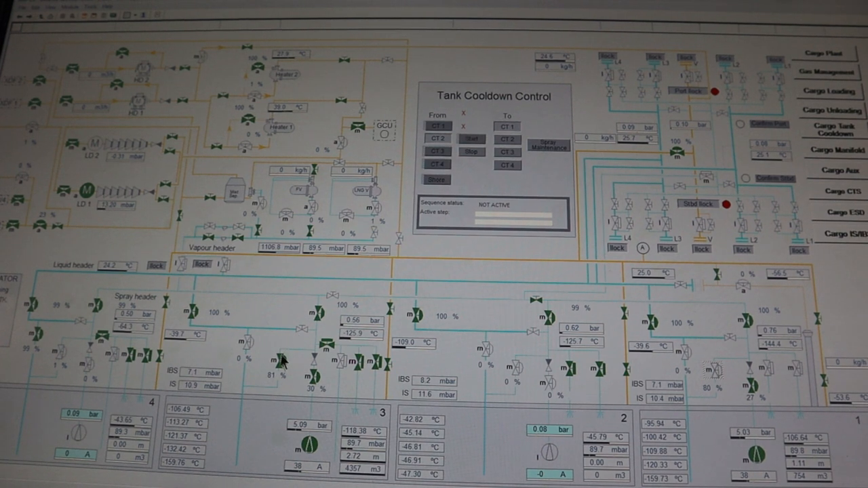
pyautogui.moveTo(356, 366)
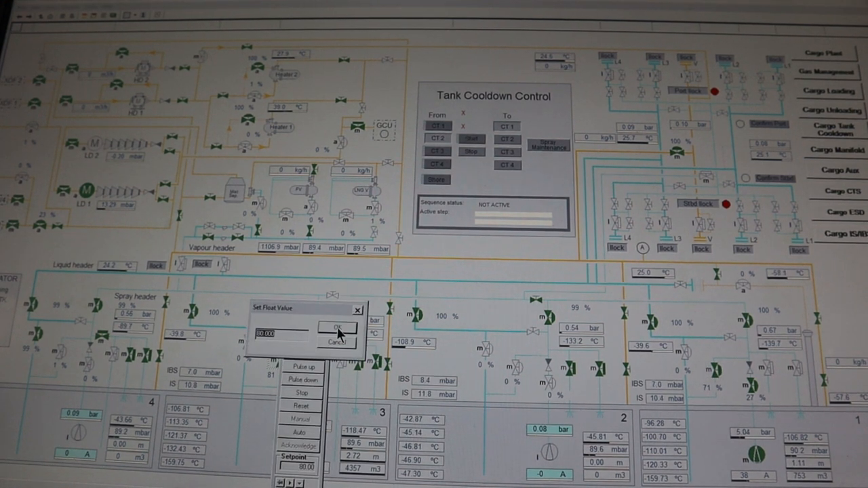
# Confirm a setpoint of 80, bringing the Tank 1 and Tank 3 valves to about 71%.
pyautogui.click(335, 328)
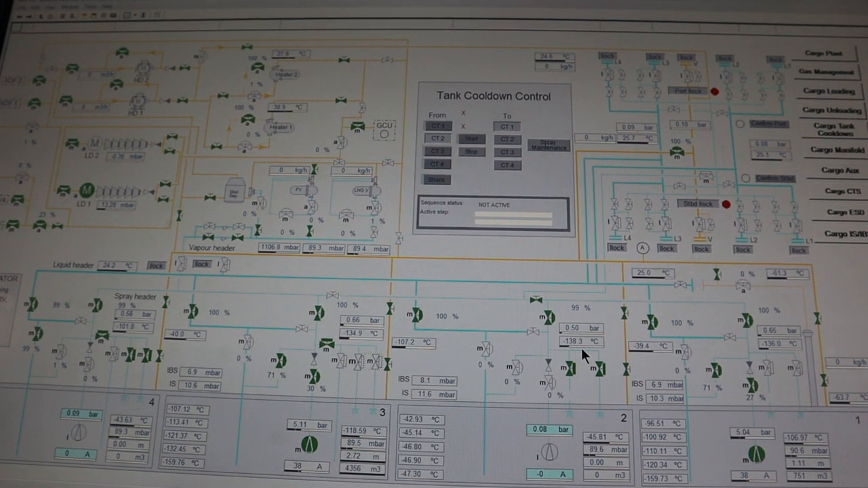
pyautogui.moveTo(610, 380)
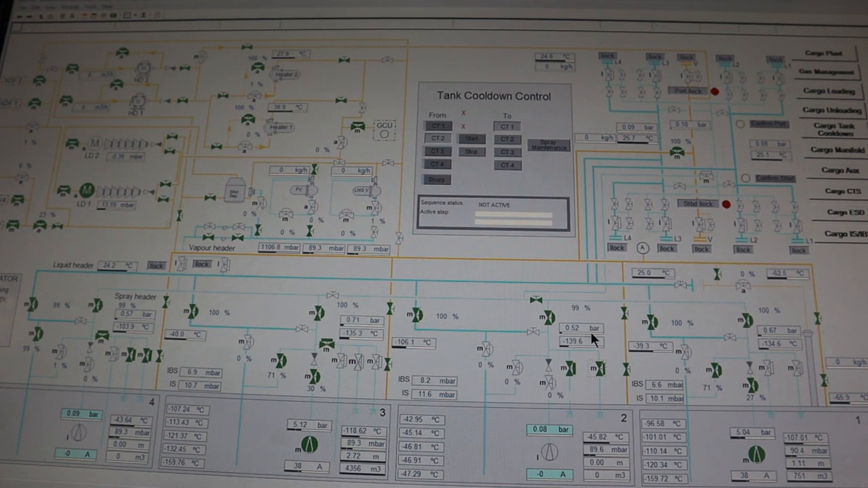
# Command Cargo Tank 2 valve CS208 to close.
pyautogui.click(595, 368)
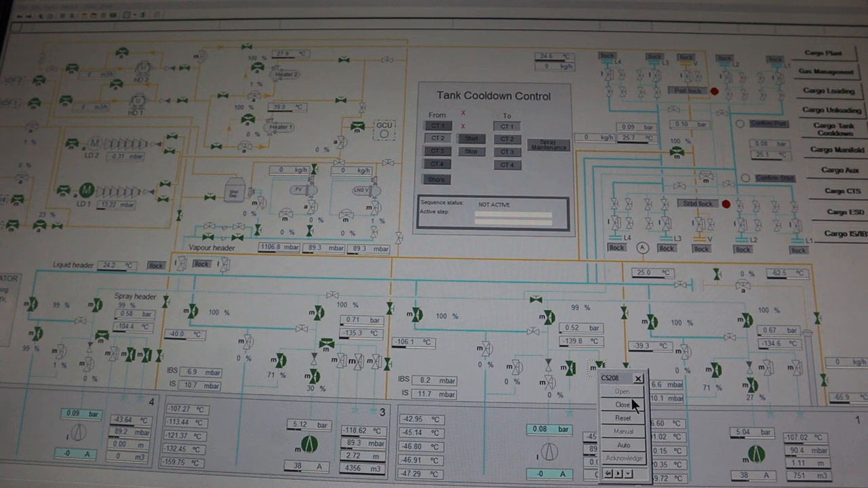